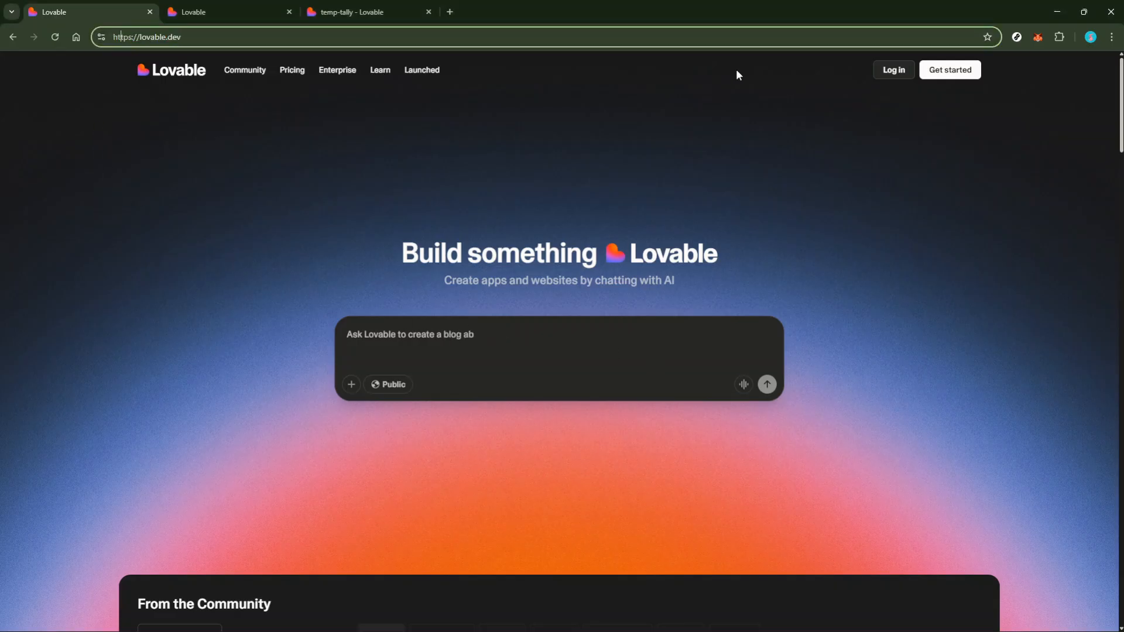
pyautogui.moveTo(892, 69)
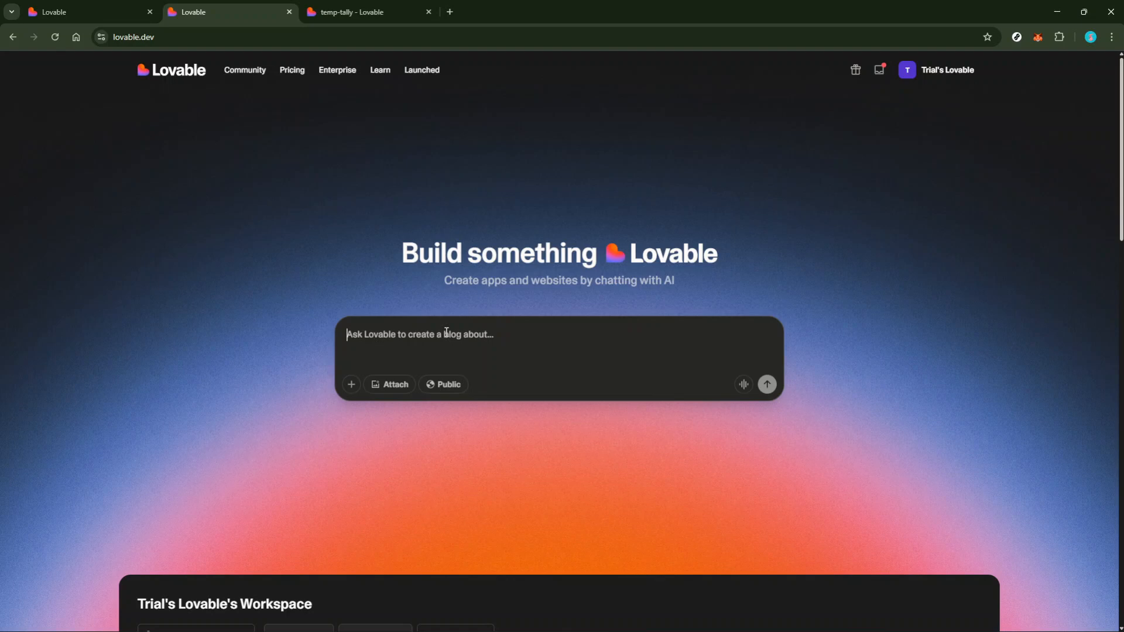
# Draft the prompt 'Create a weather app that uses OpenWeatherMap API to show the current temperature'.
pyautogui.write('Create a weather app that uses OpenWeatherMap API to show the current temperature')
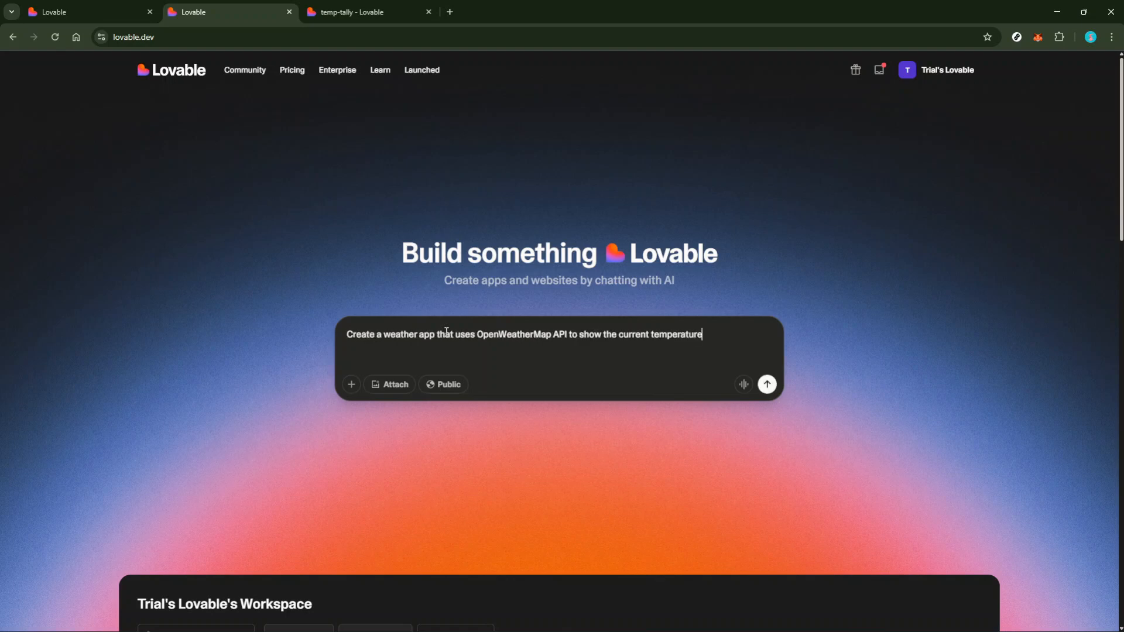
pyautogui.moveTo(449, 357)
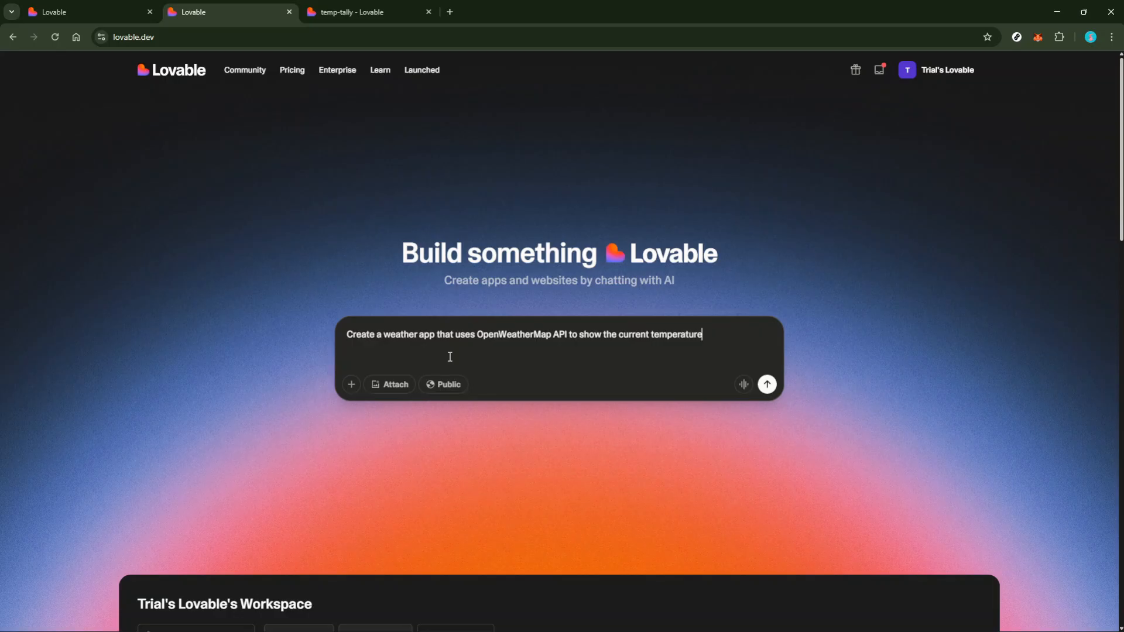
pyautogui.moveTo(707, 382)
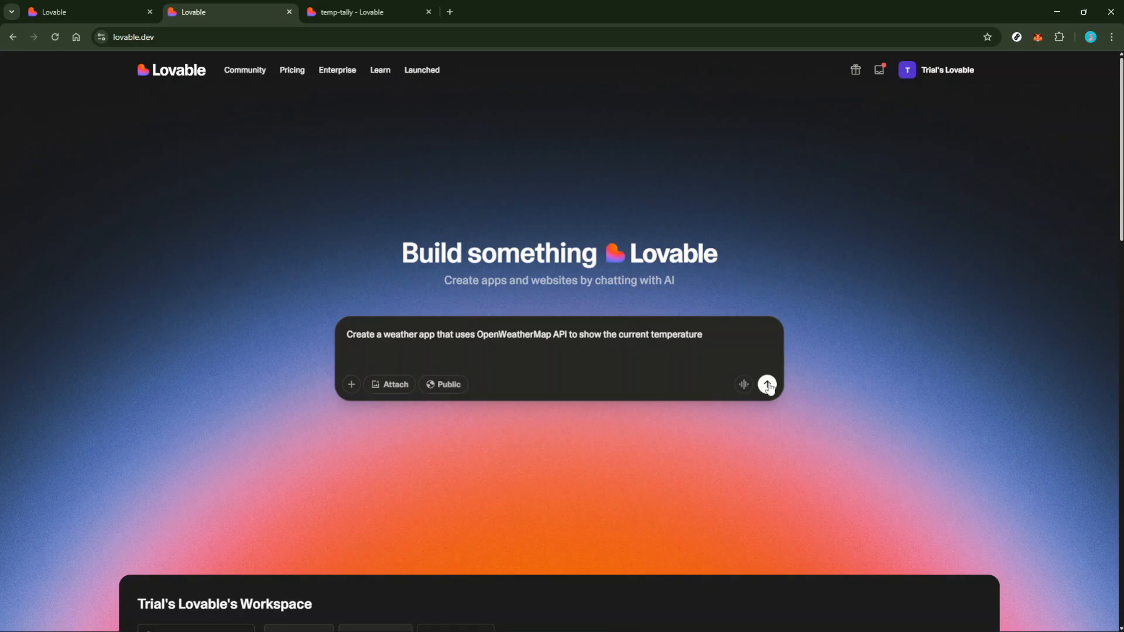
# Submit the prompt so Lovable builds the weather app, landing on the API key request screen.
pyautogui.click(767, 384)
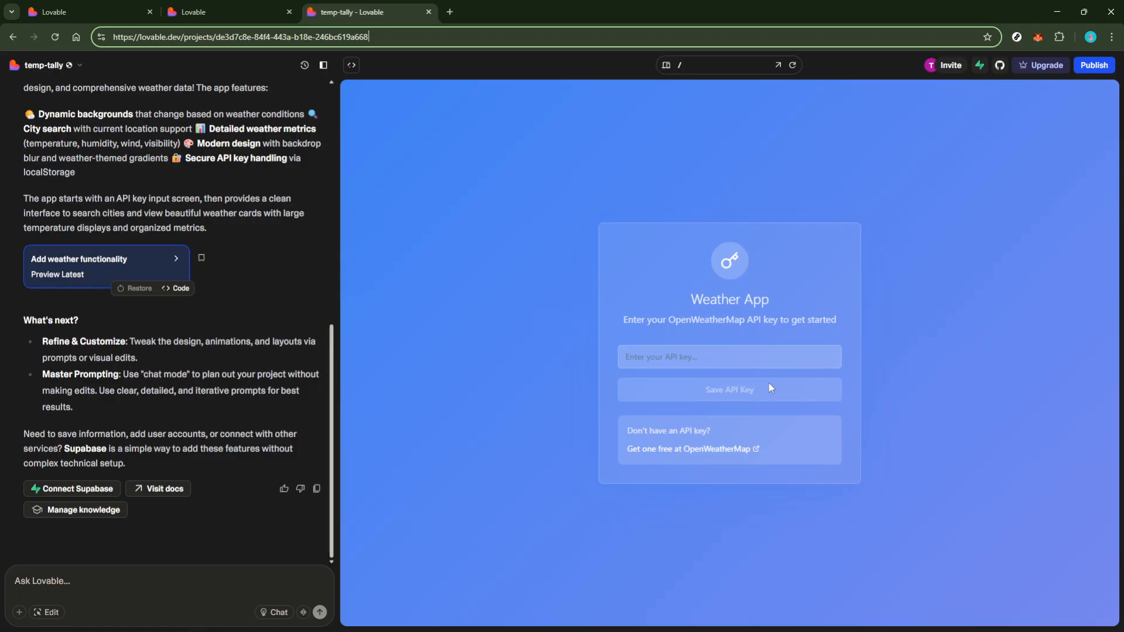
pyautogui.moveTo(754, 338)
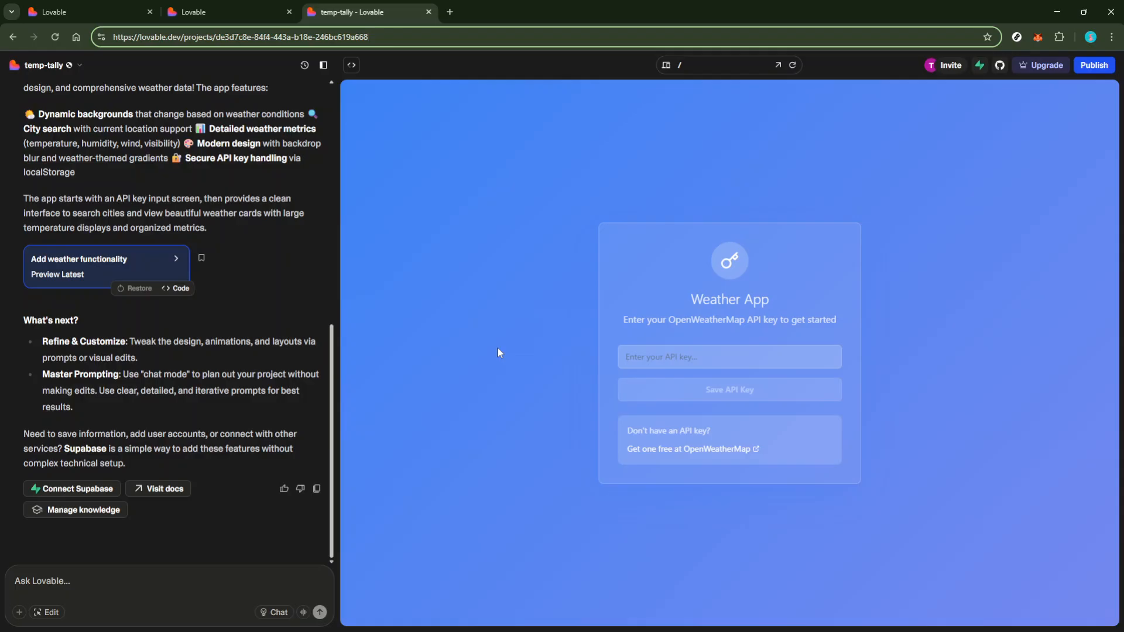
pyautogui.moveTo(297, 415)
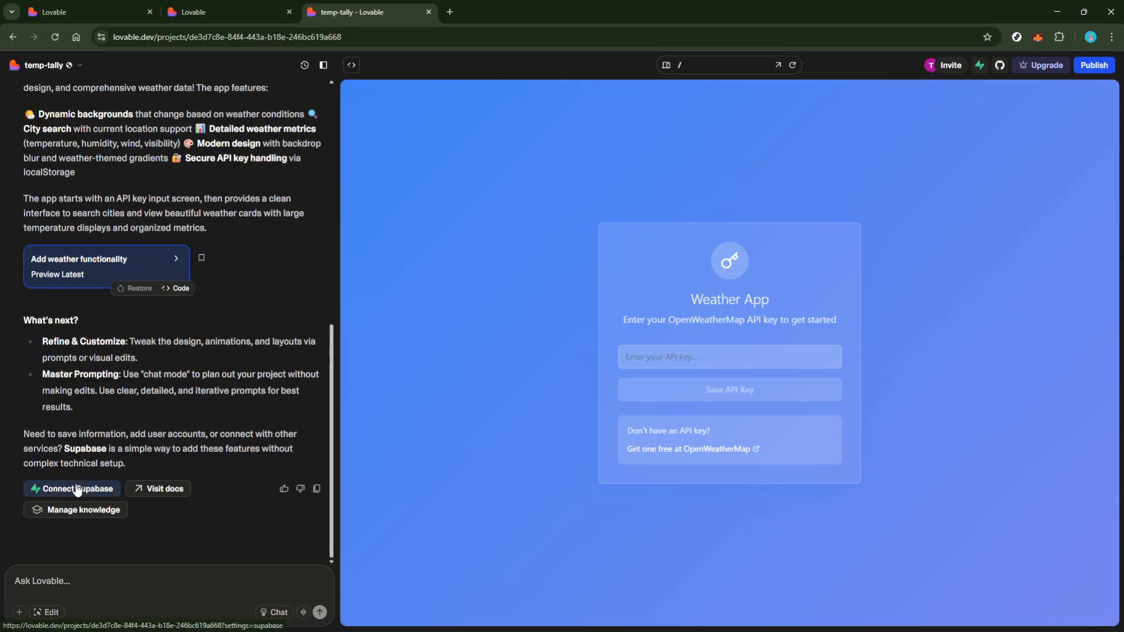
# Connect Supabase from Lovable and start creating a new Supabase project under the organization.
pyautogui.click(71, 488)
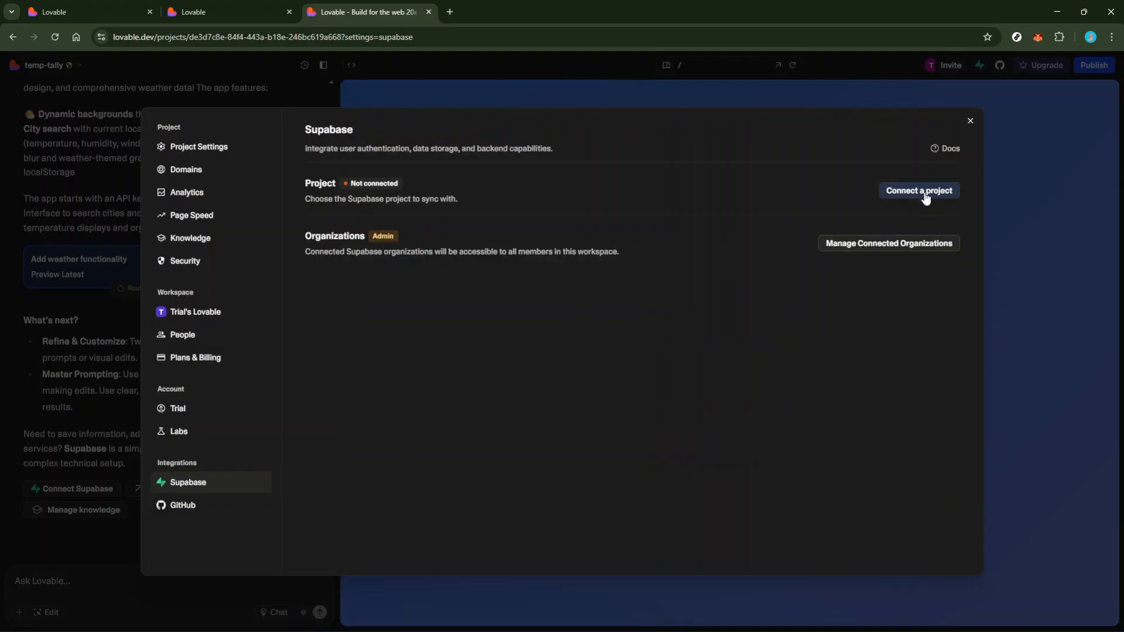
pyautogui.click(918, 191)
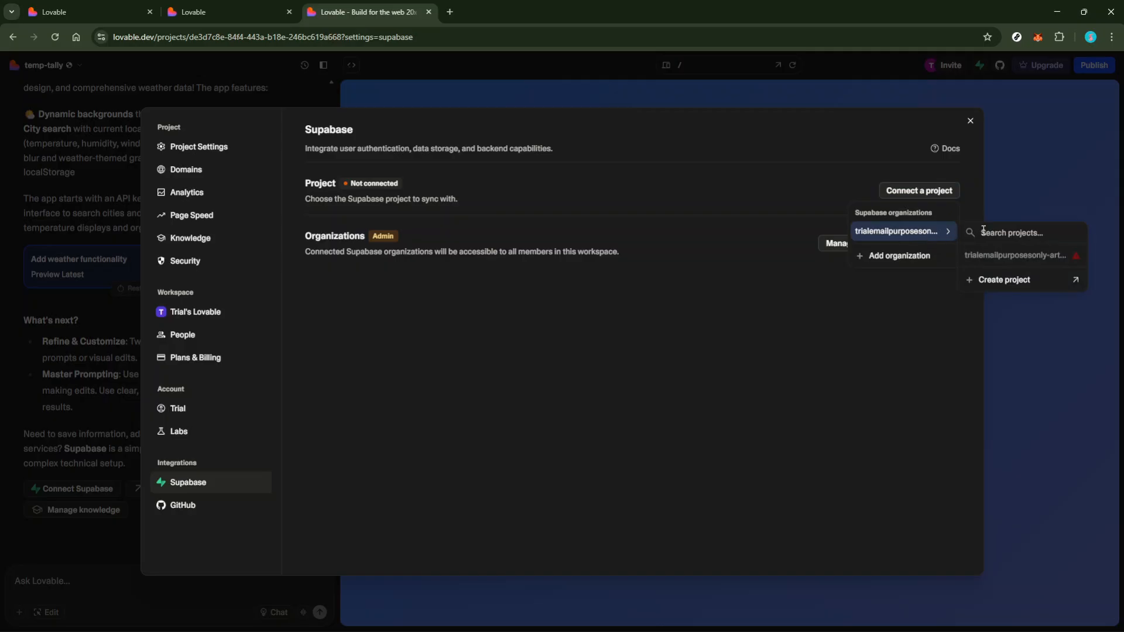
pyautogui.moveTo(1004, 279)
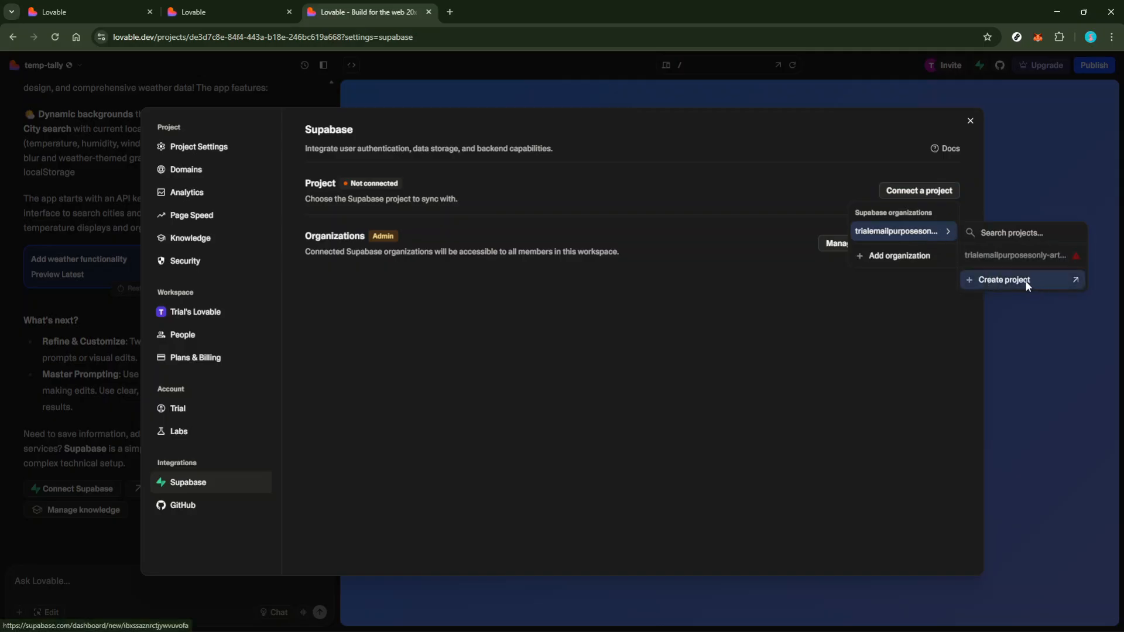
pyautogui.click(1004, 280)
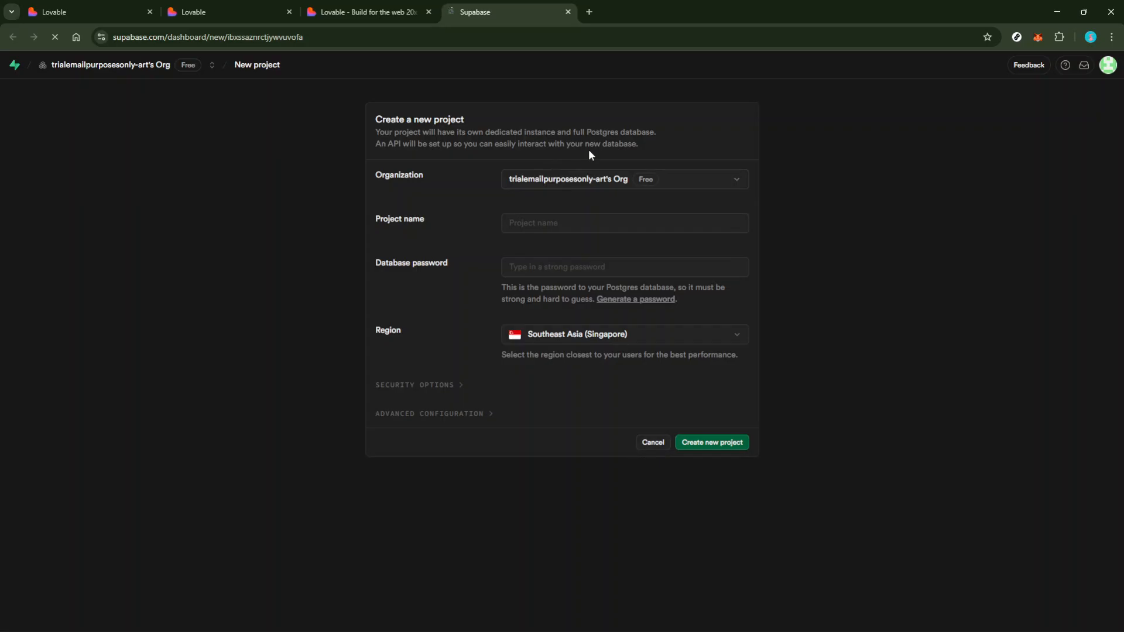
pyautogui.moveTo(559, 260)
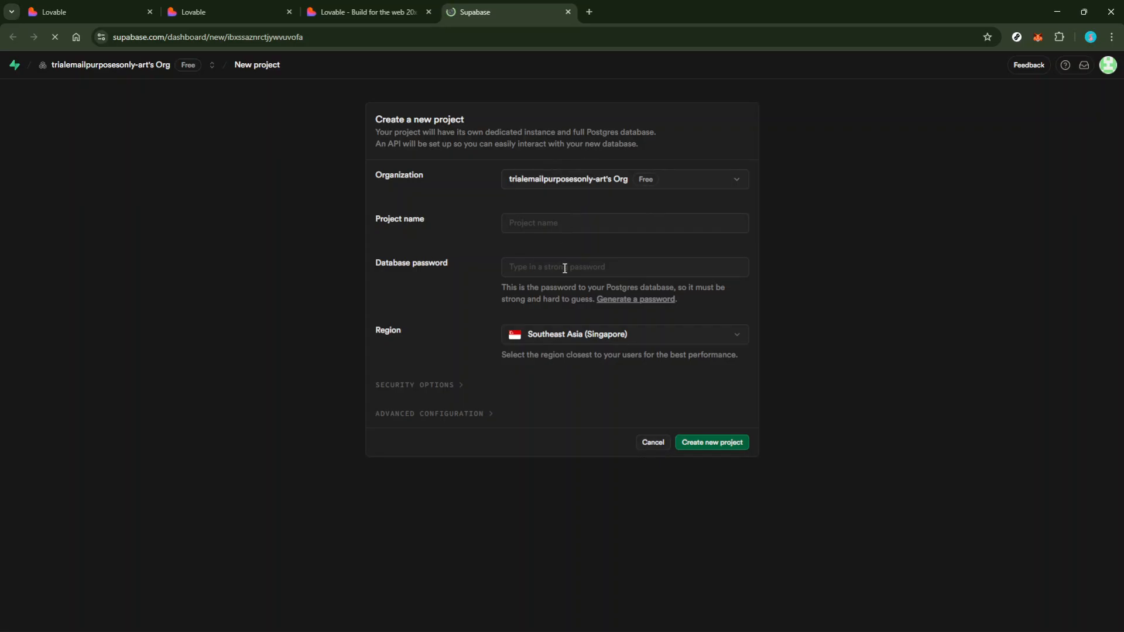
pyautogui.moveTo(511, 404)
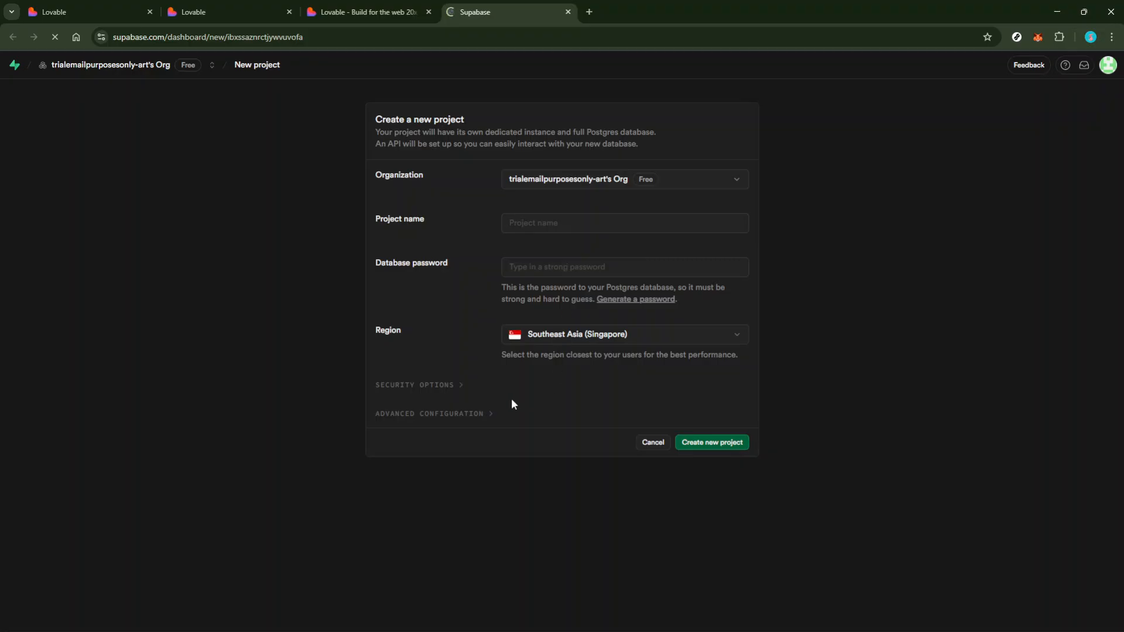
# Expand Security Options and Advanced Configuration on the new-project form, keeping defaults.
pyautogui.click(415, 385)
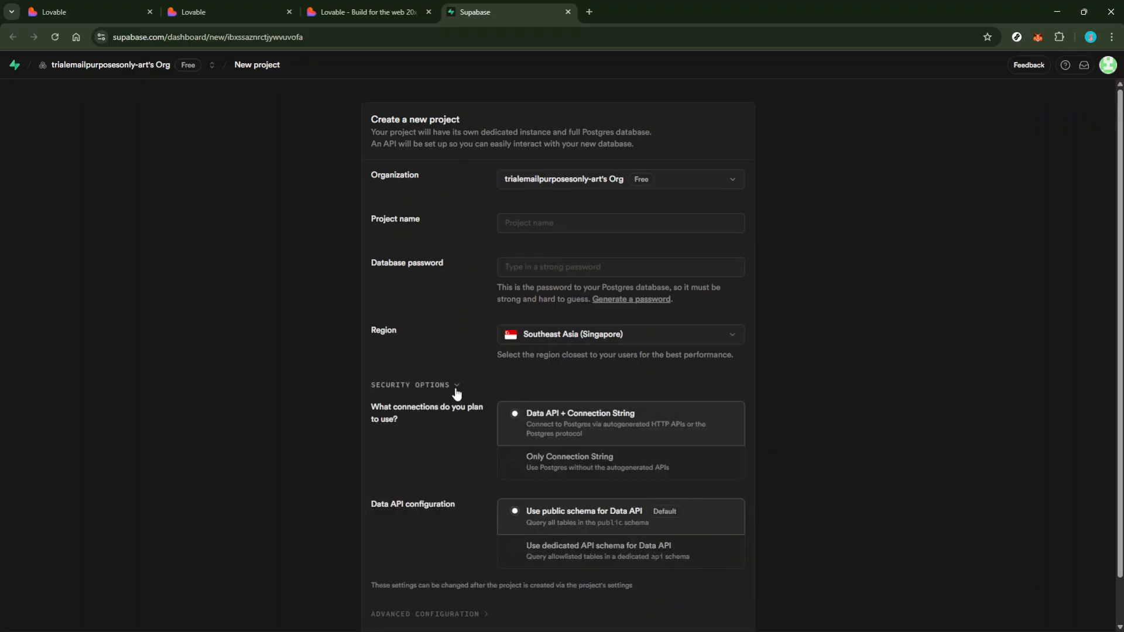
pyautogui.scroll(-3)
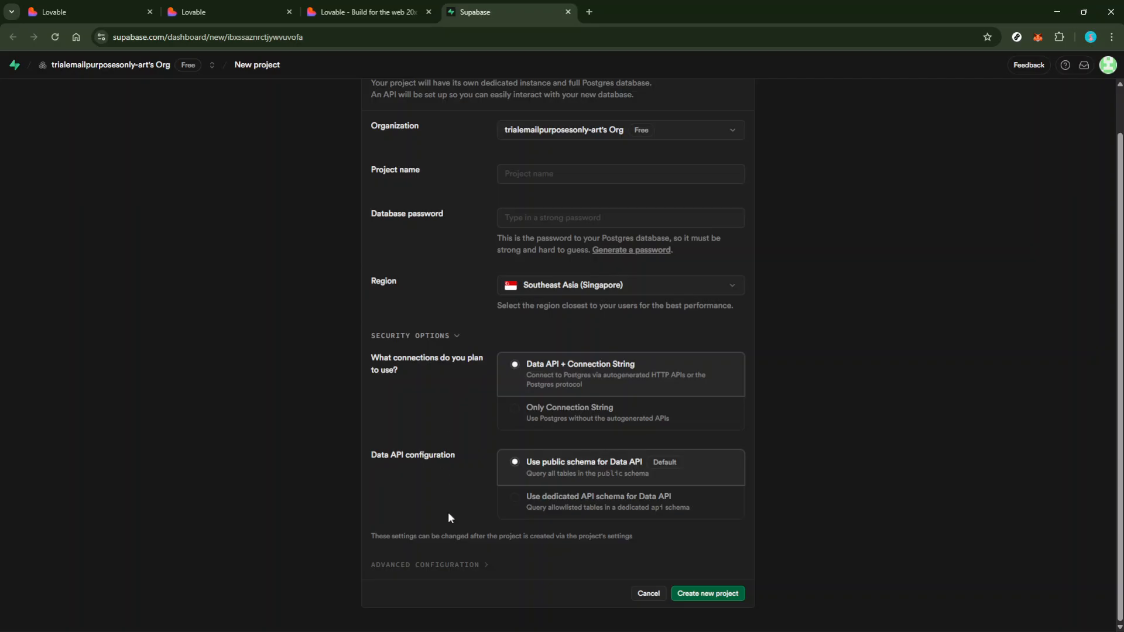
pyautogui.click(429, 564)
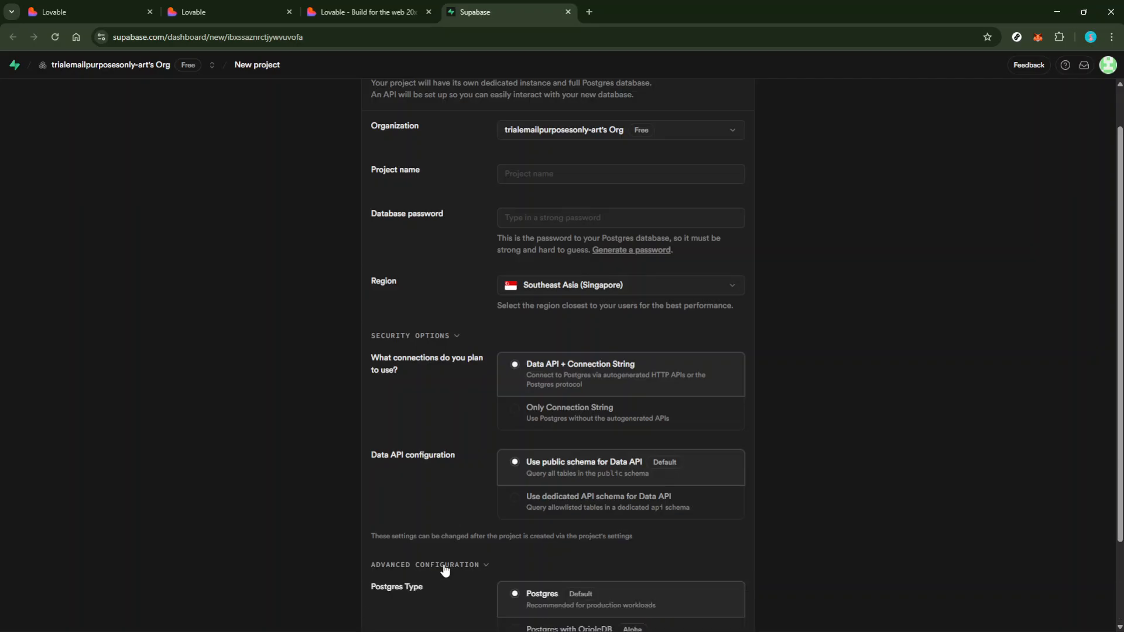
pyautogui.scroll(-3)
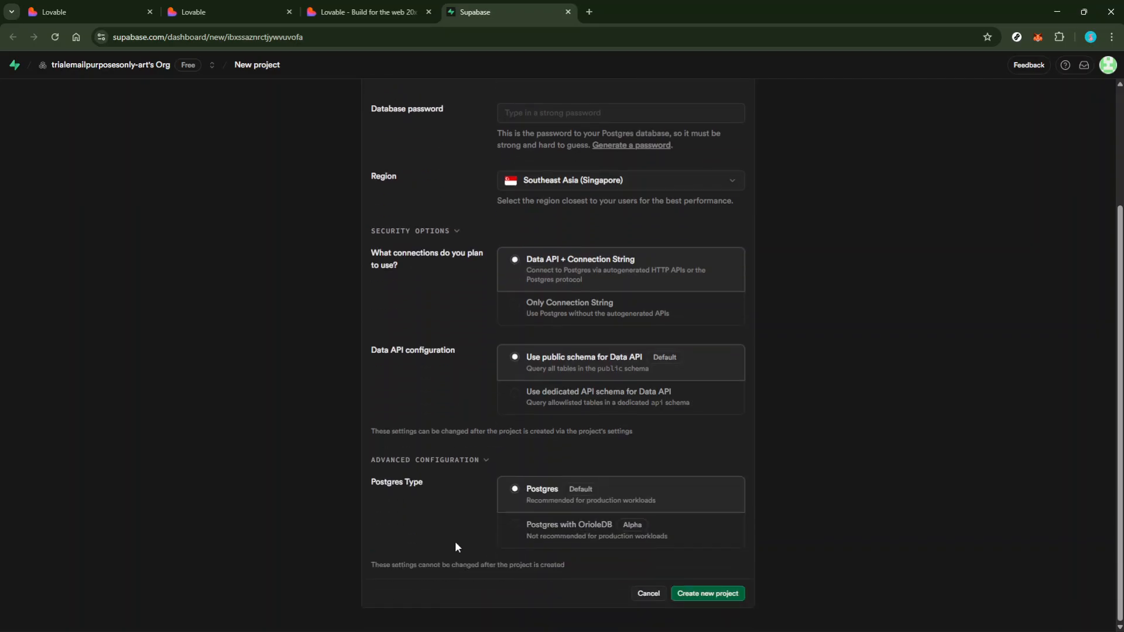
pyautogui.moveTo(707, 594)
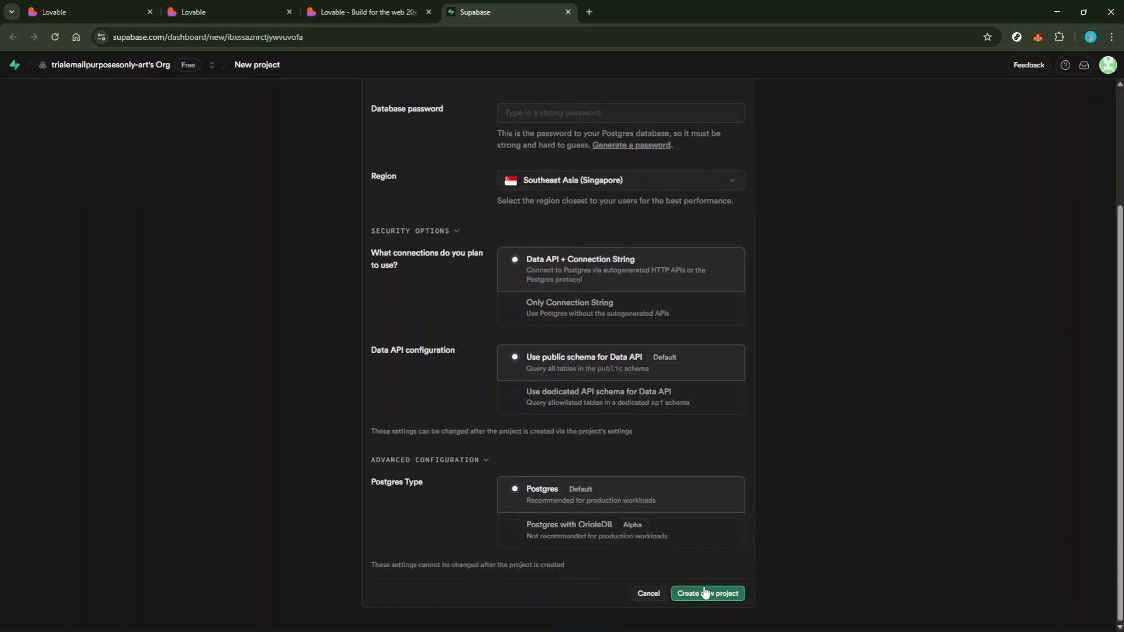